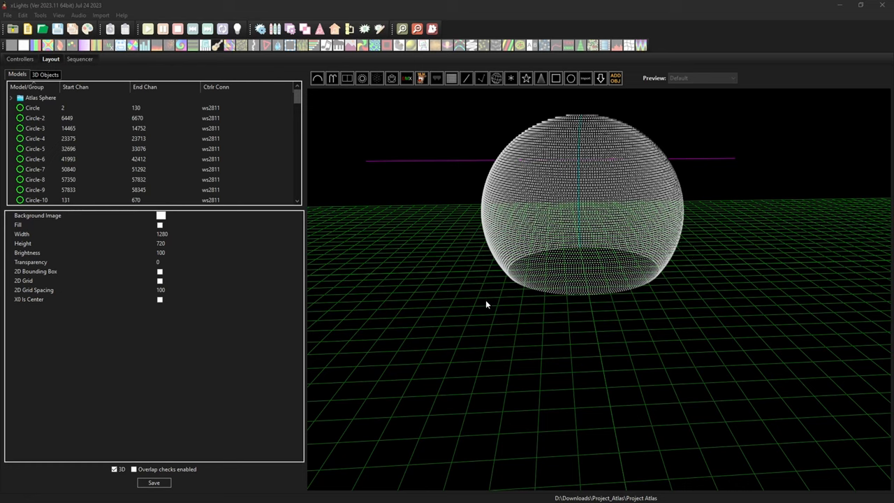
mouse_move(47, 118)
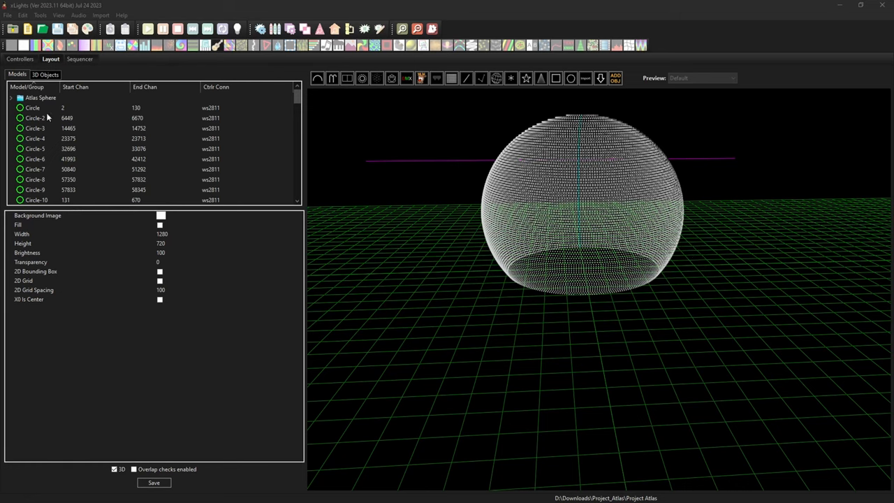
Export the Circle model from the Atlas Sphere layout as Circle.xmodel
left_click(33, 108)
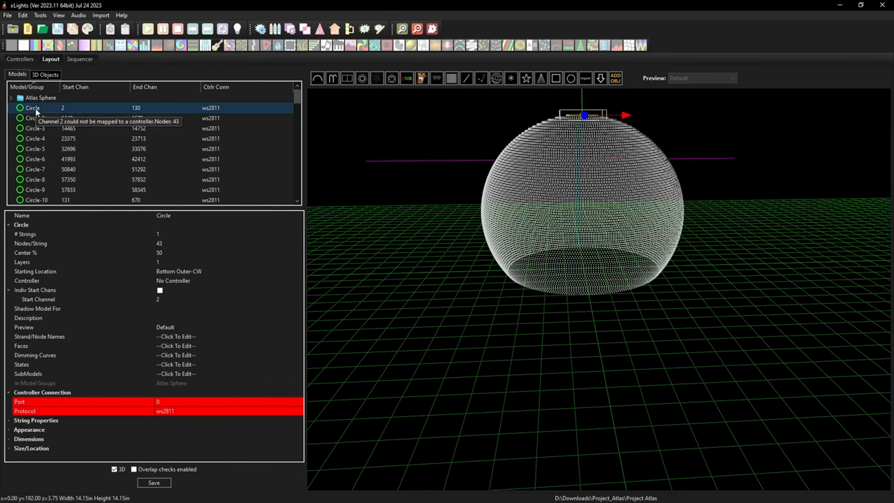
right_click(35, 107)
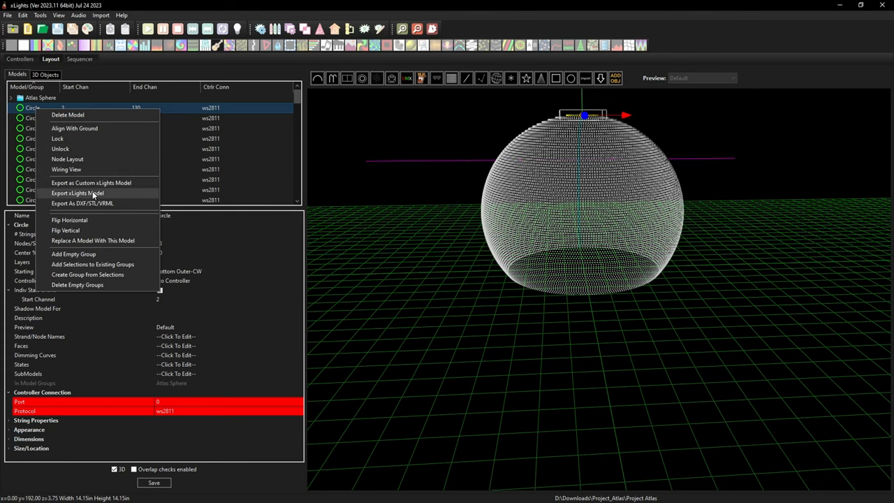
left_click(77, 193)
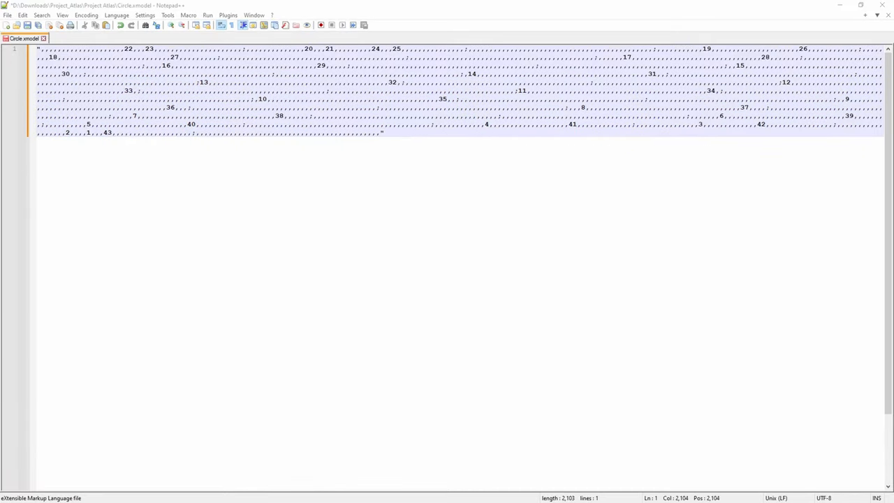
Click into Circle.xmodel in Notepad++ to inspect its comma-separated node numbers
left_click(471, 264)
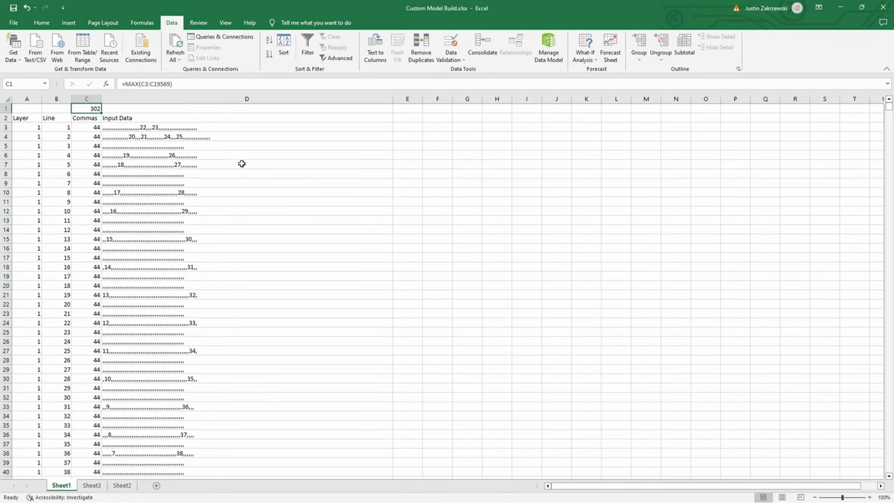
Enter the E3 start-symbol formula with IF(AND(...,B3=1),CHAR(34),IF(B3=1,"",CHAR(34)))
type("=con")
left_click(407, 128)
type("=if(AND(A3=1")
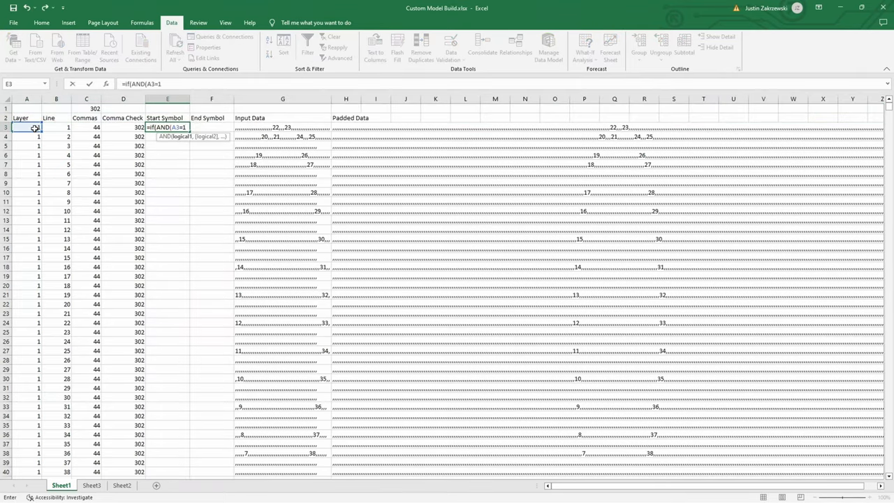
type(",B3=1),CHAR(34),IF(B3=1,\"\",CHAR(34)")
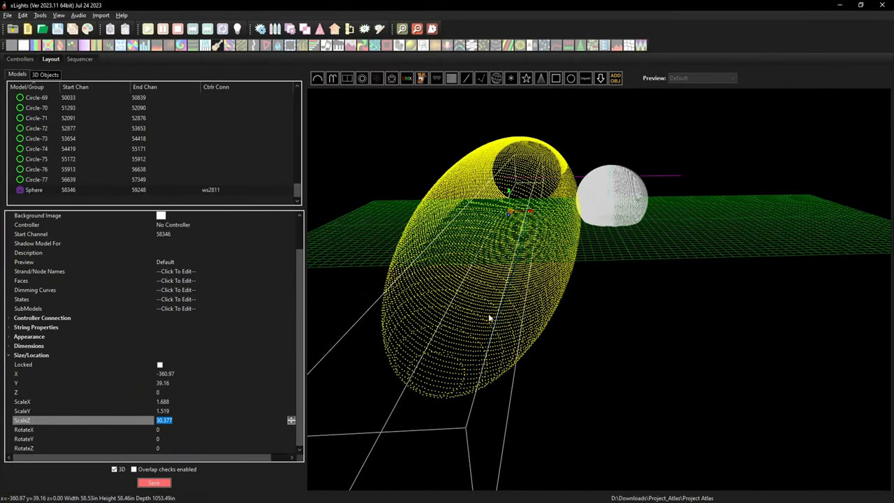
Set the Sphere model's X position to -134.88140869
type("-134.88140869")
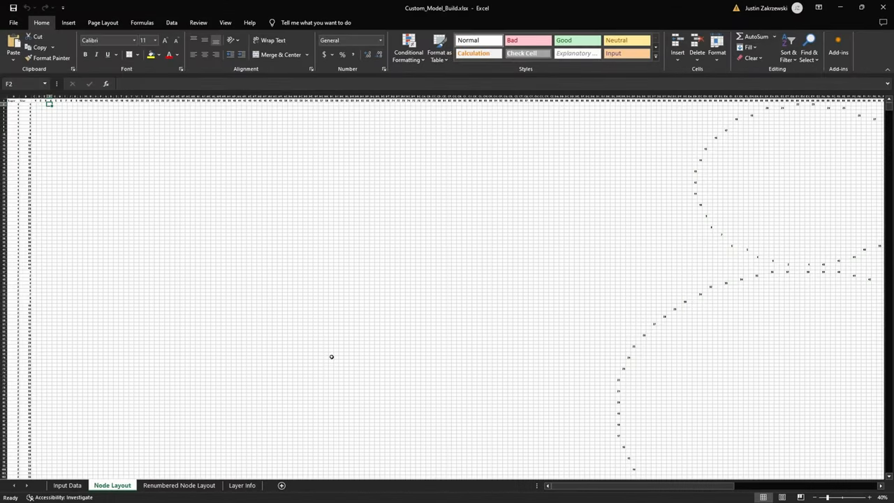
Switch to the Renumbered Node Layout sheet and scroll down through its node grid
left_click(179, 484)
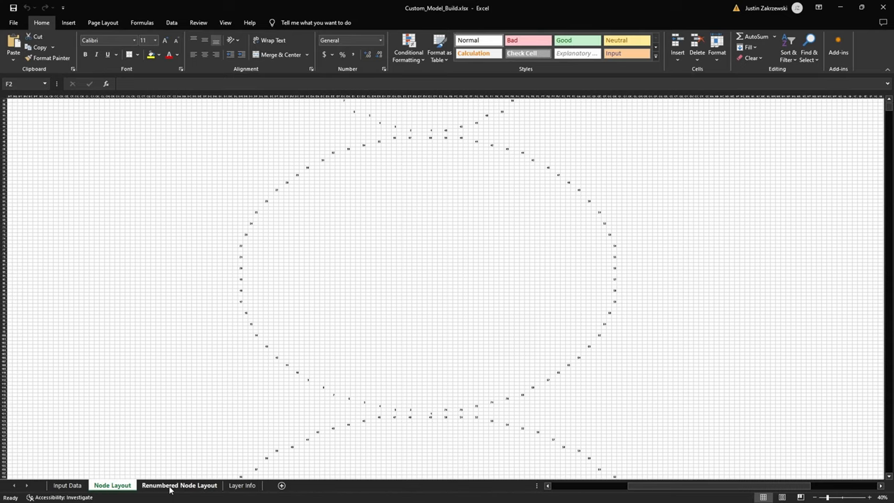
left_click(179, 485)
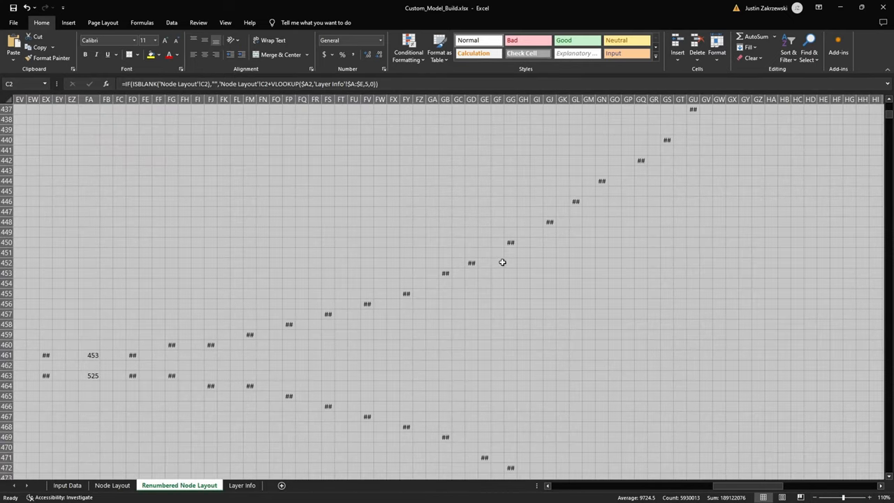
scroll("down", 3)
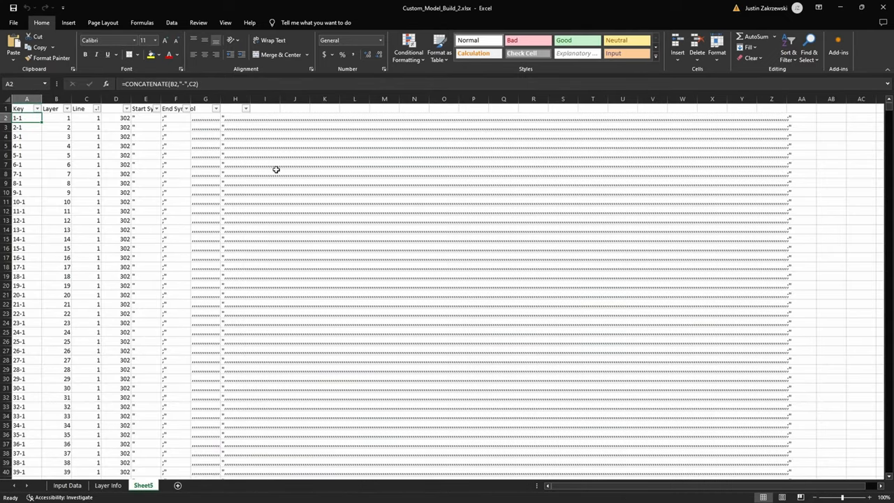
scroll("down", 3)
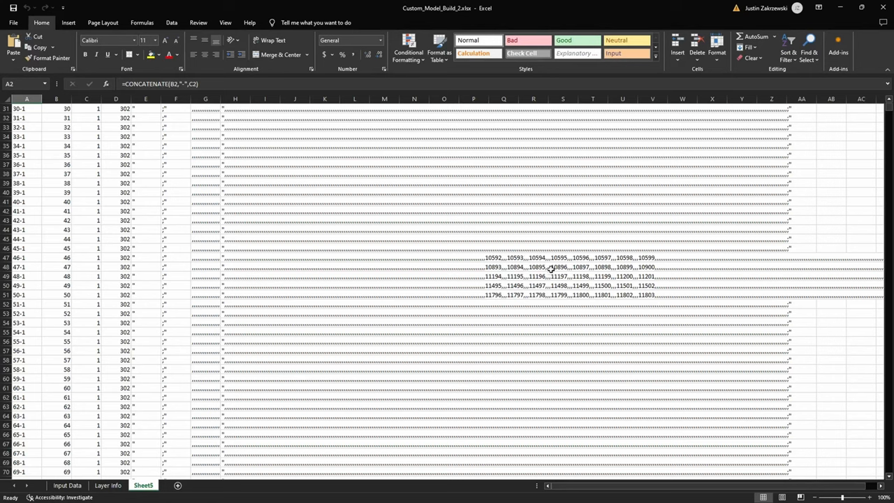
scroll("down", 3)
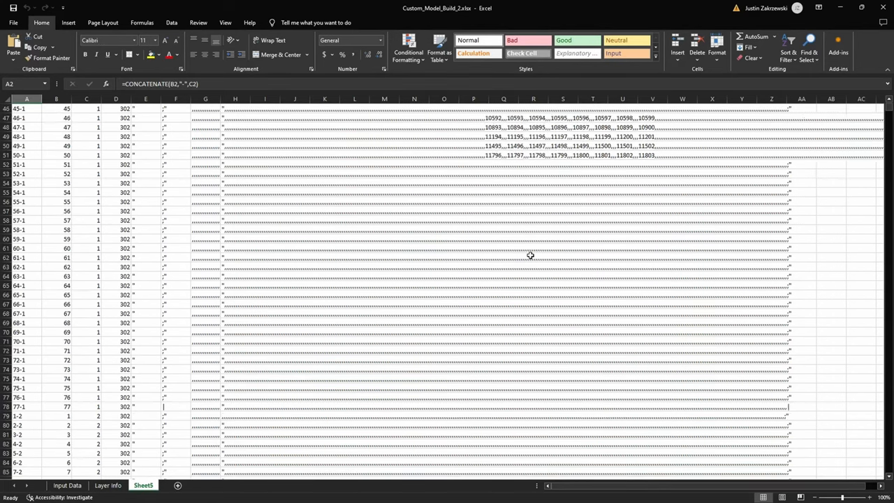
scroll("down", 3)
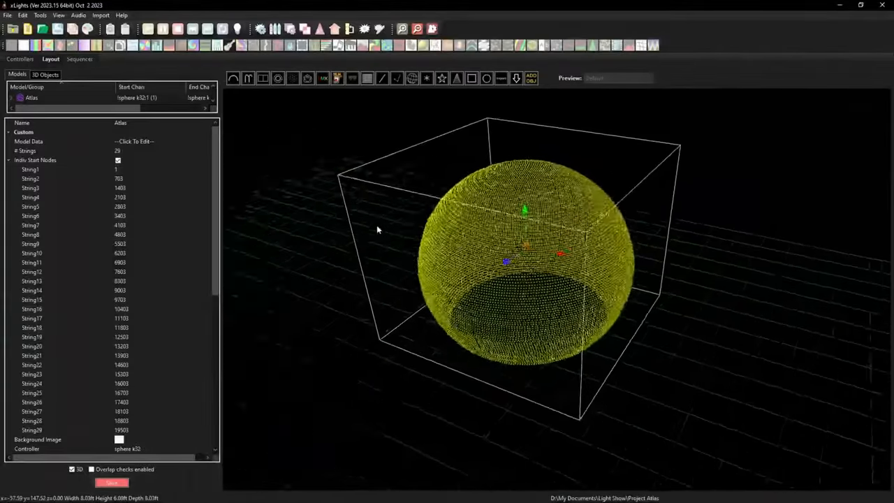
scroll("down", 3)
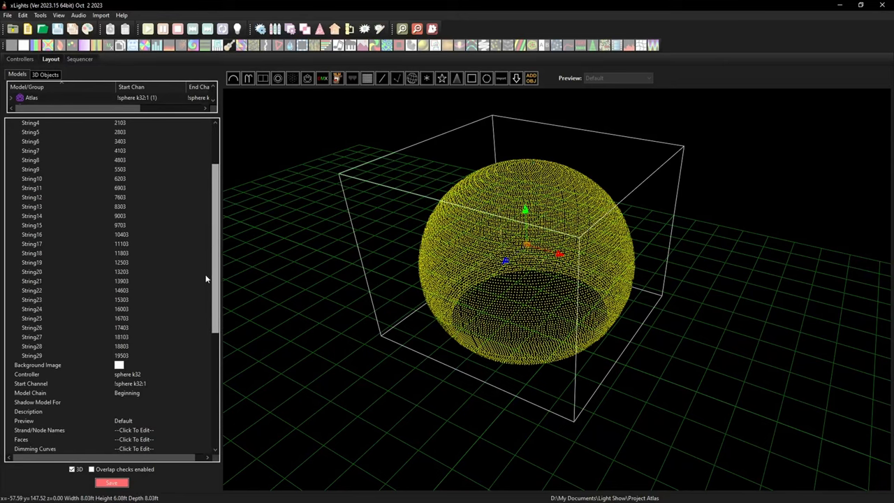
scroll("down", 3)
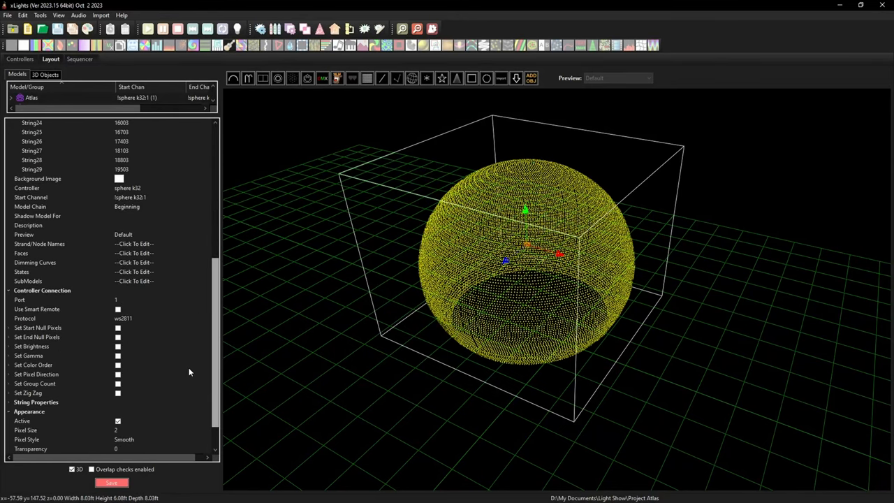
scroll("down", 3)
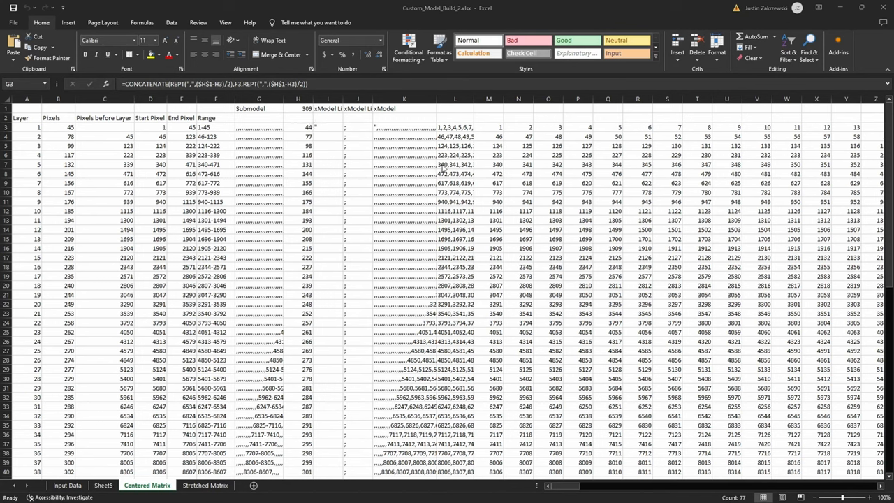
mouse_move(504, 170)
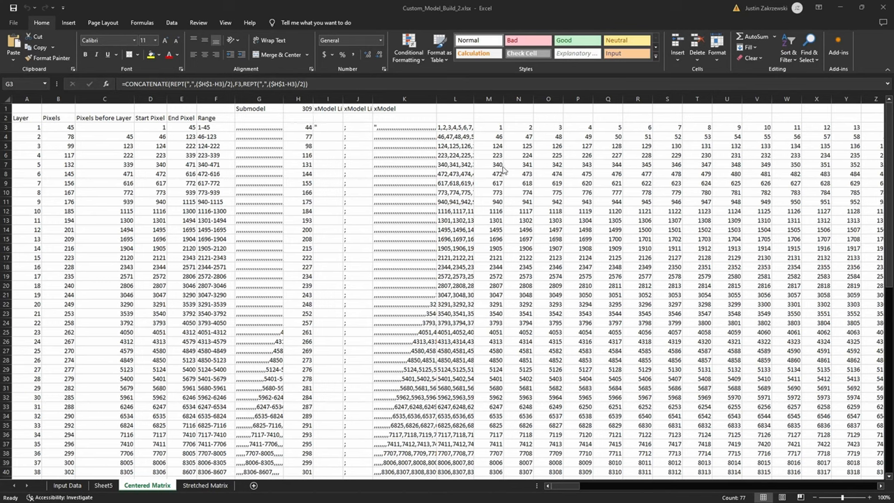
mouse_move(455, 203)
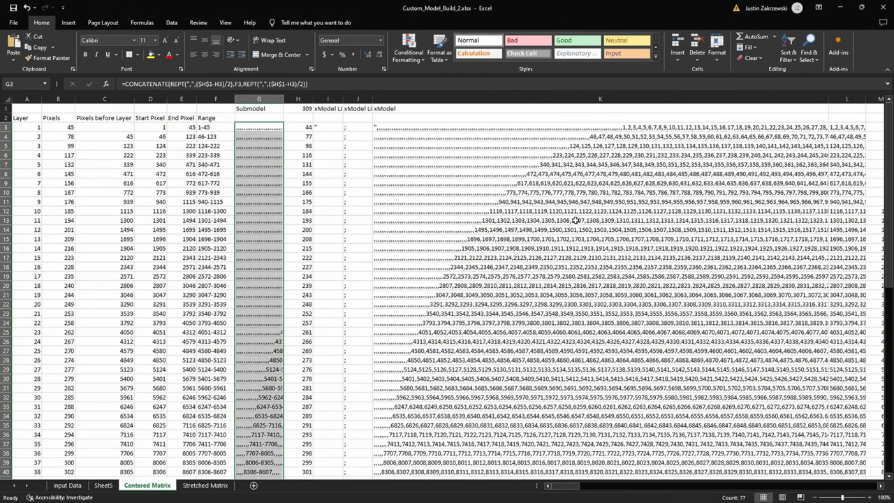
Review the Centered Matrix formulas, then move to the Stretched Matrix sheet
scroll("down", 3)
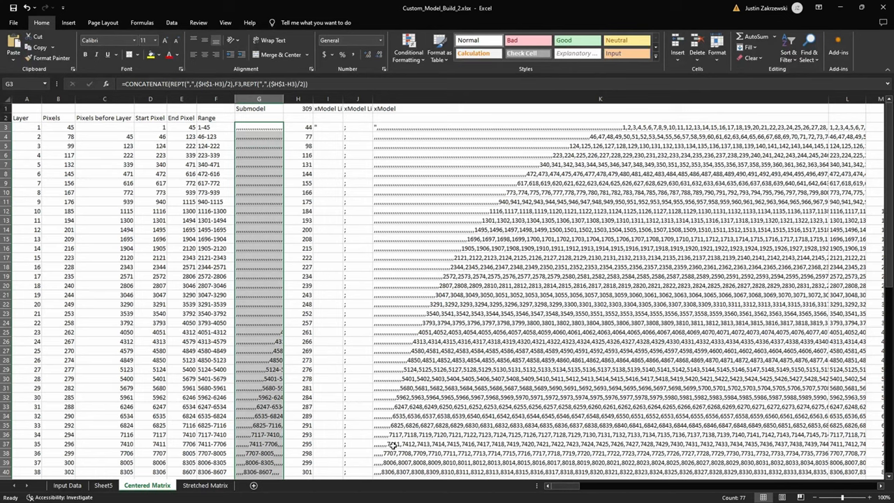
left_click(204, 485)
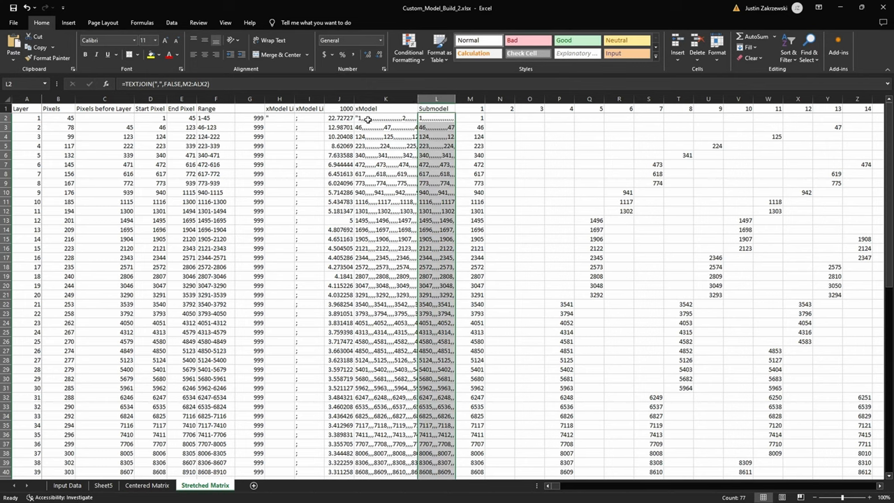
mouse_move(348, 108)
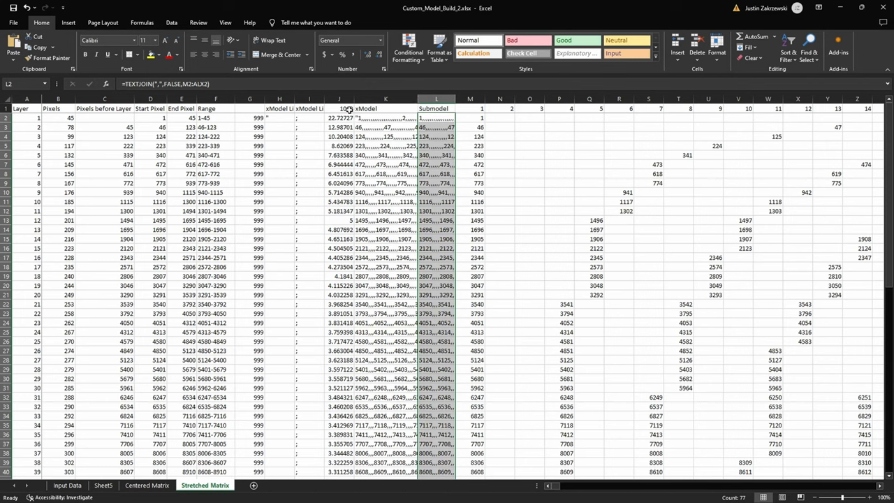
mouse_move(353, 182)
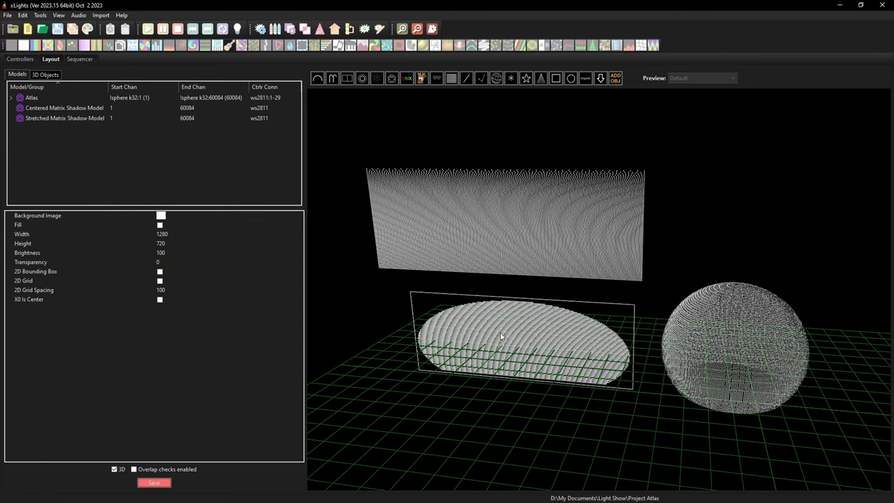
mouse_move(465, 338)
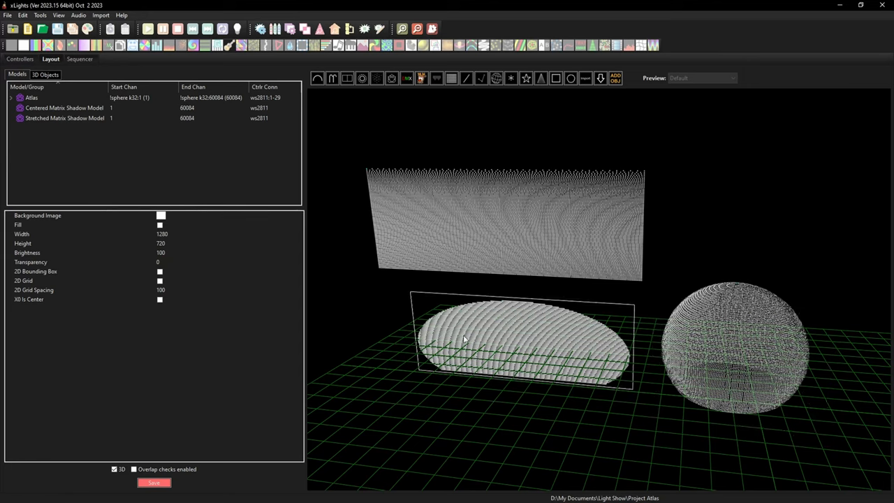
left_click(733, 349)
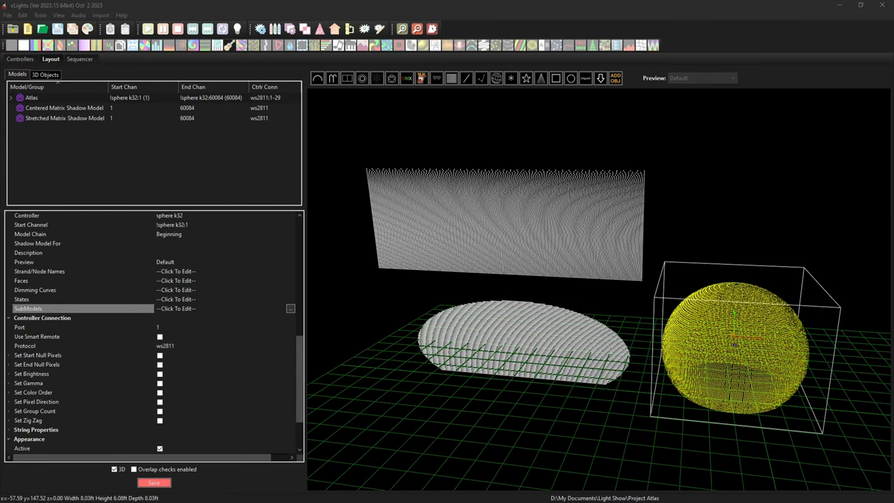
left_click(175, 308)
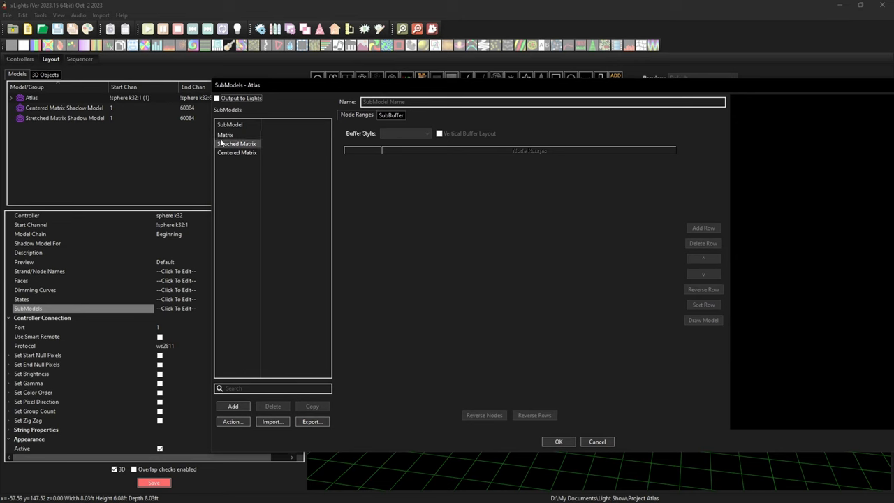
left_click(237, 143)
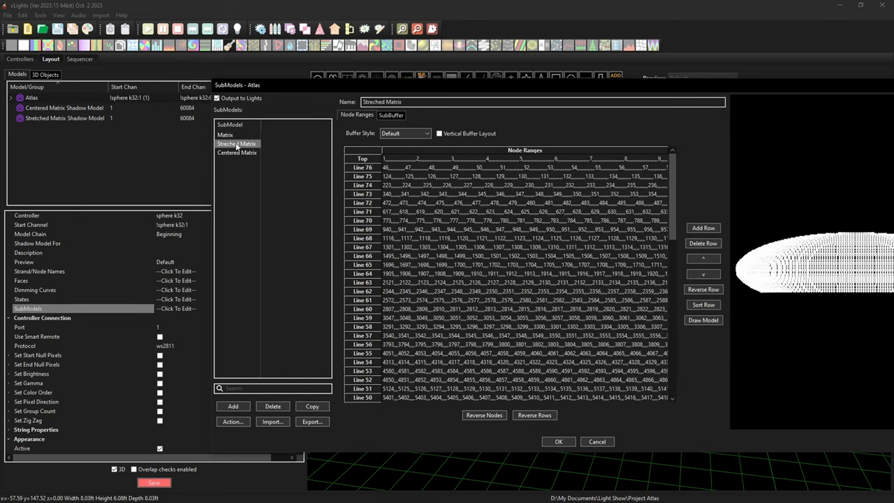
left_click(238, 152)
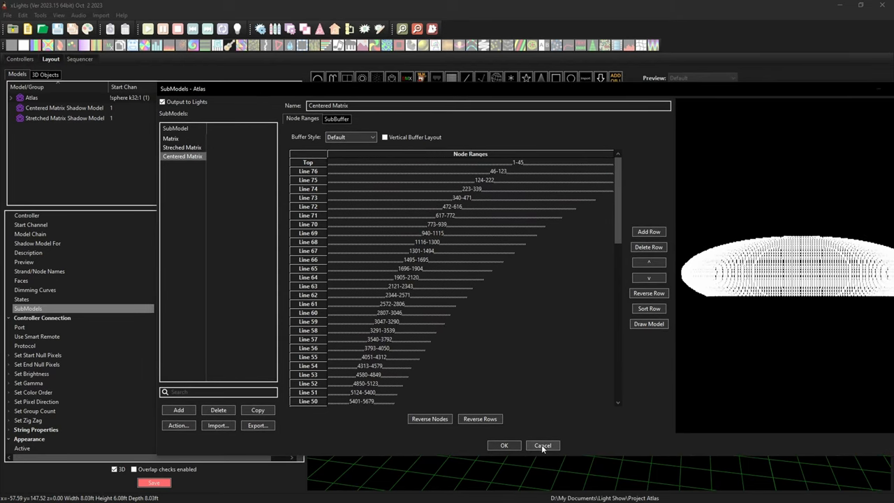
left_click(543, 446)
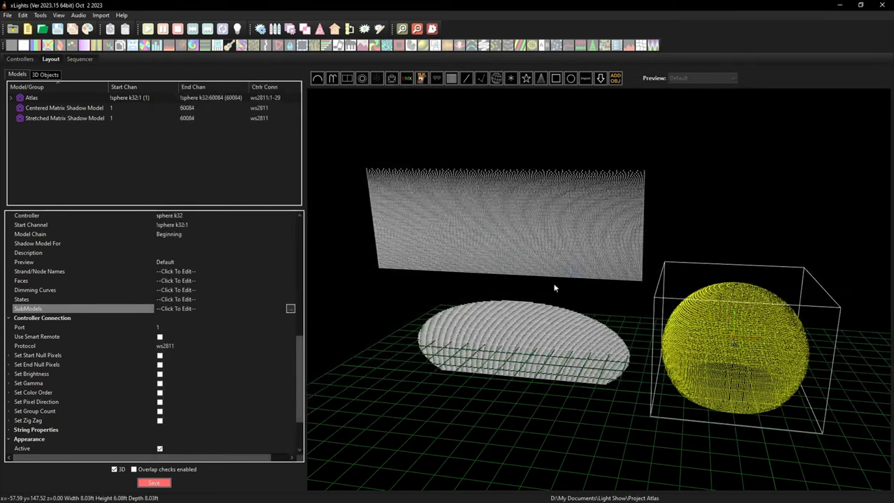